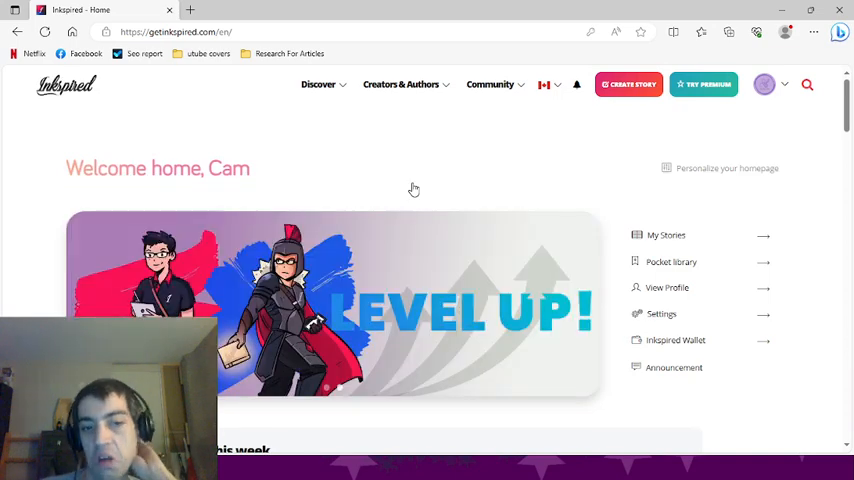
Look over the home page, then open the Discover menu with its story categories
scroll("down", 3)
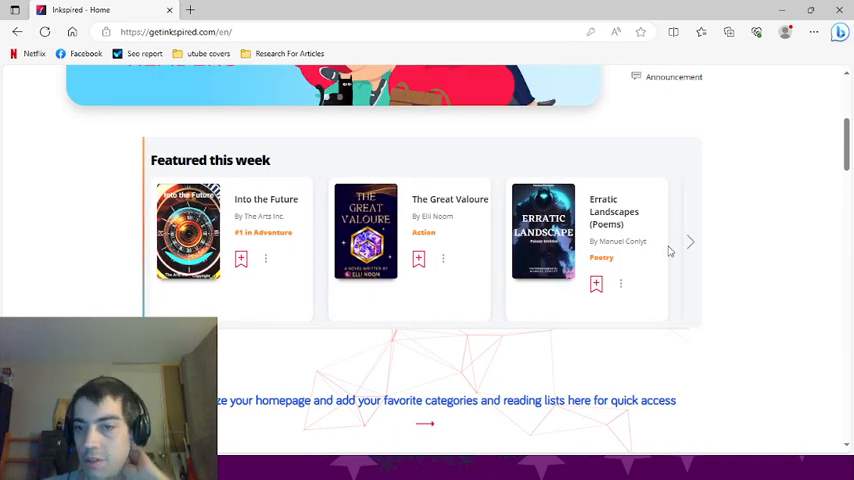
scroll("down", 3)
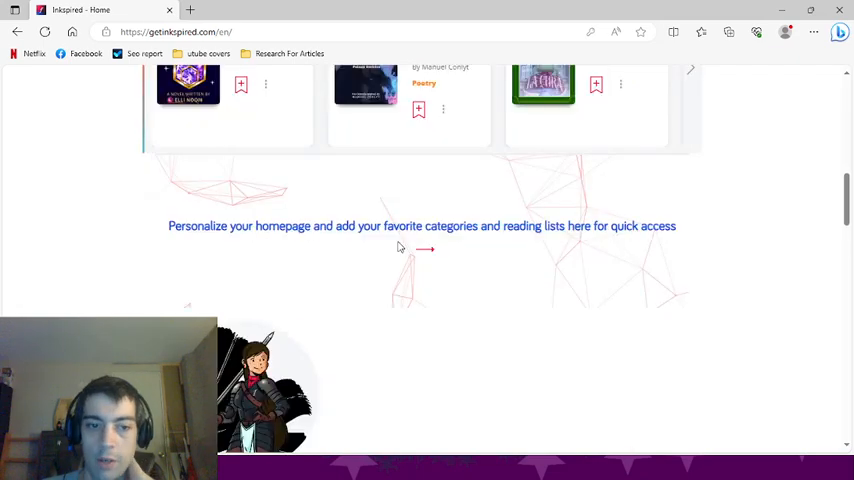
scroll("up", 3)
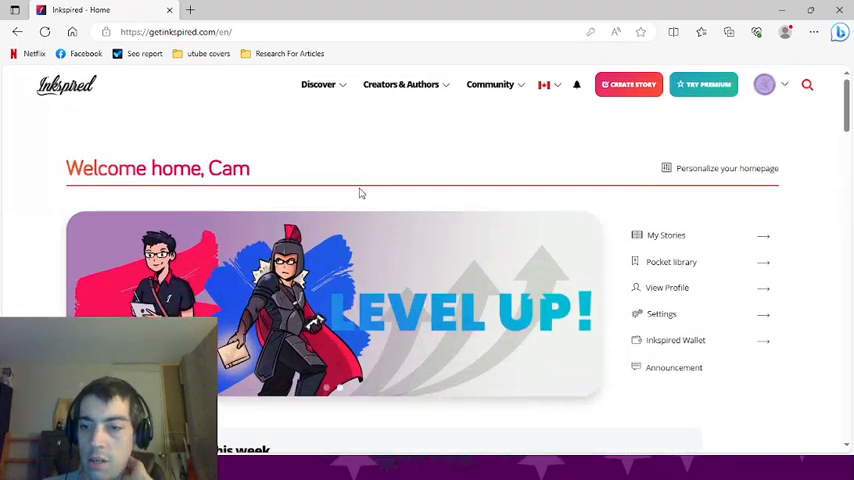
mouse_move(733, 242)
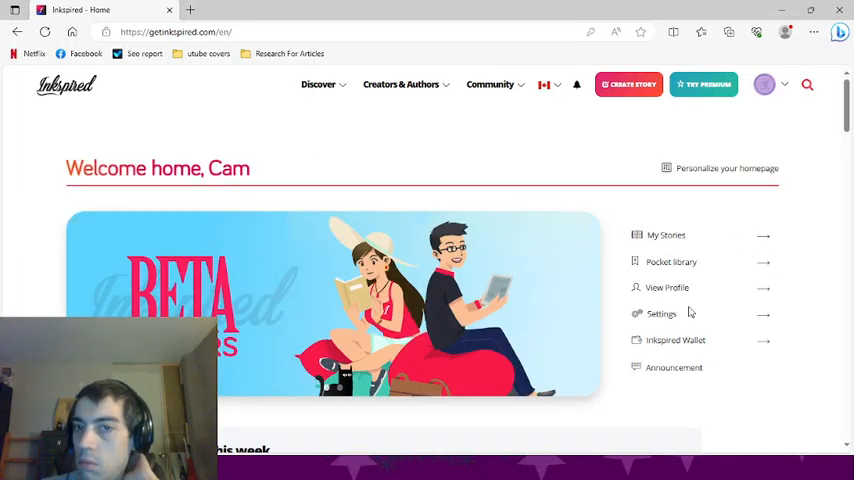
mouse_move(361, 53)
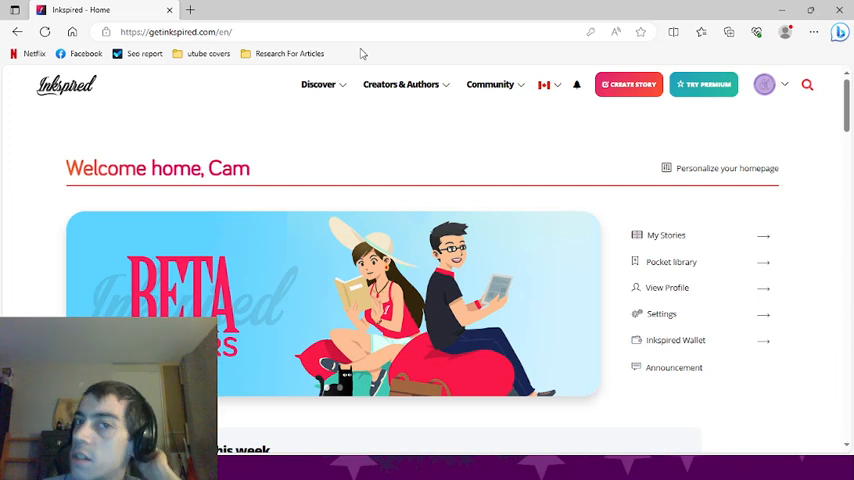
left_click(401, 84)
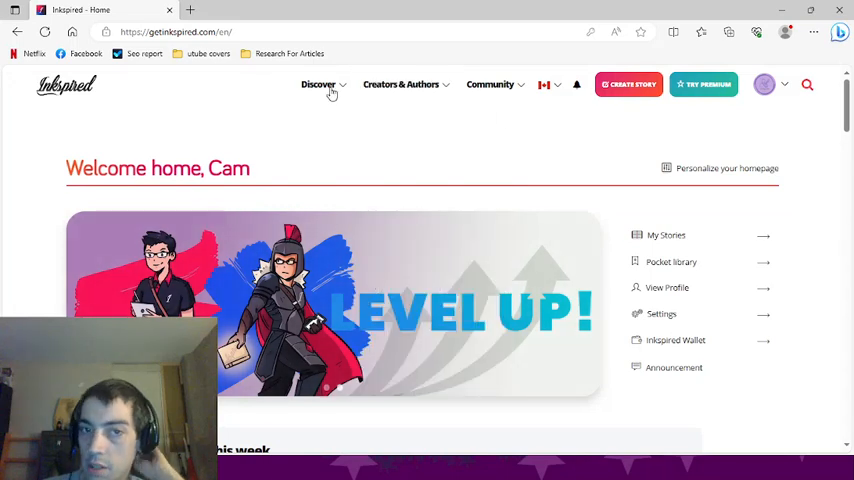
left_click(319, 84)
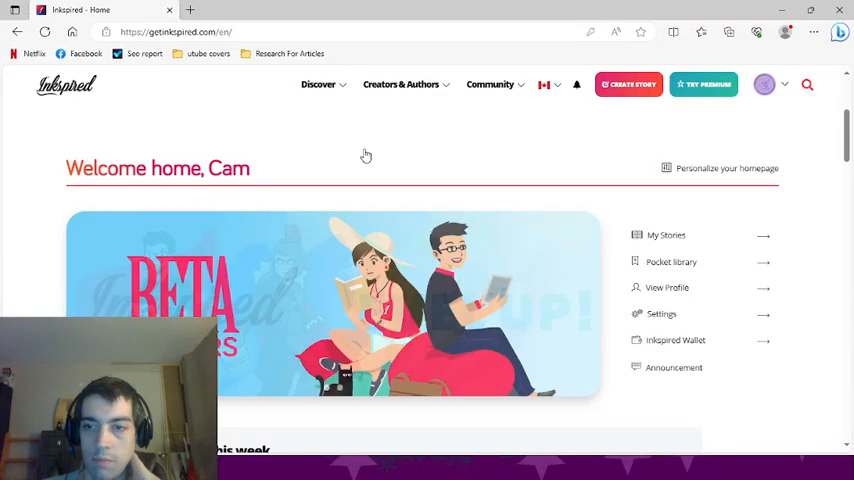
scroll("down", 3)
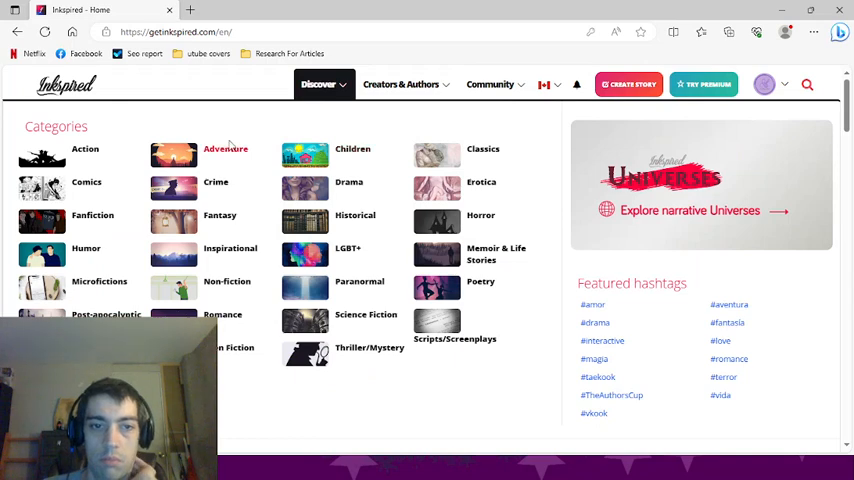
mouse_move(220, 215)
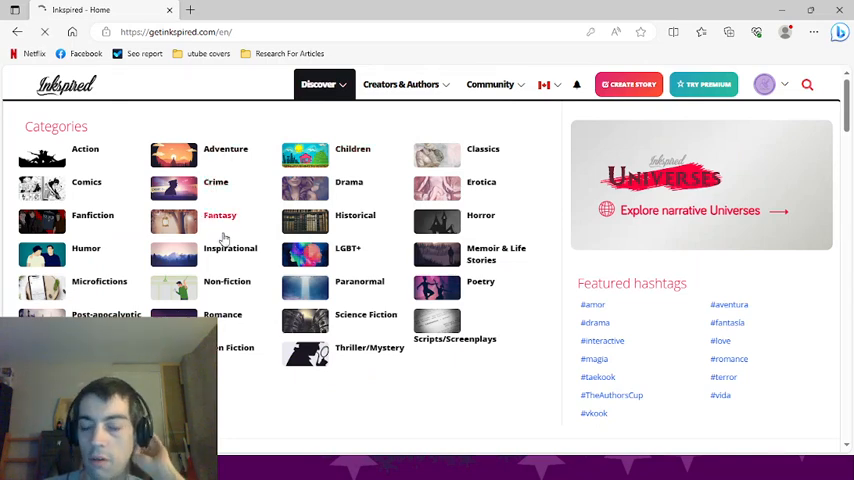
Open the Fantasy category and browse its stories down and back to the top
left_click(220, 215)
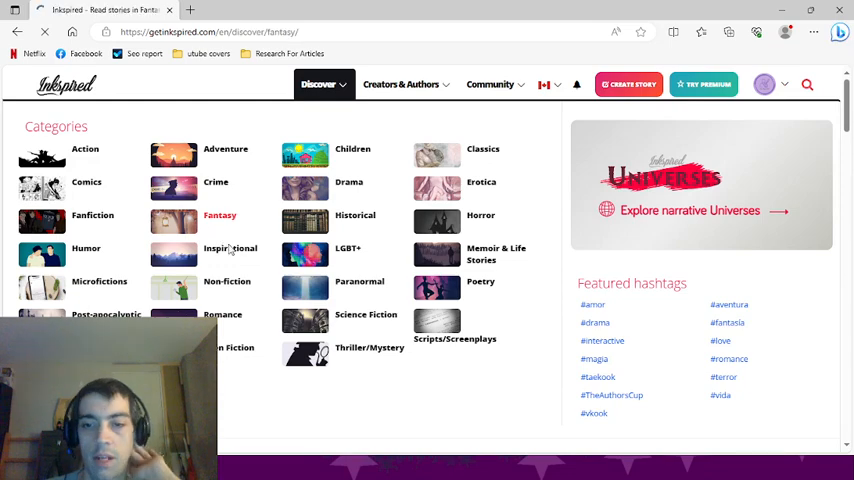
left_click(219, 215)
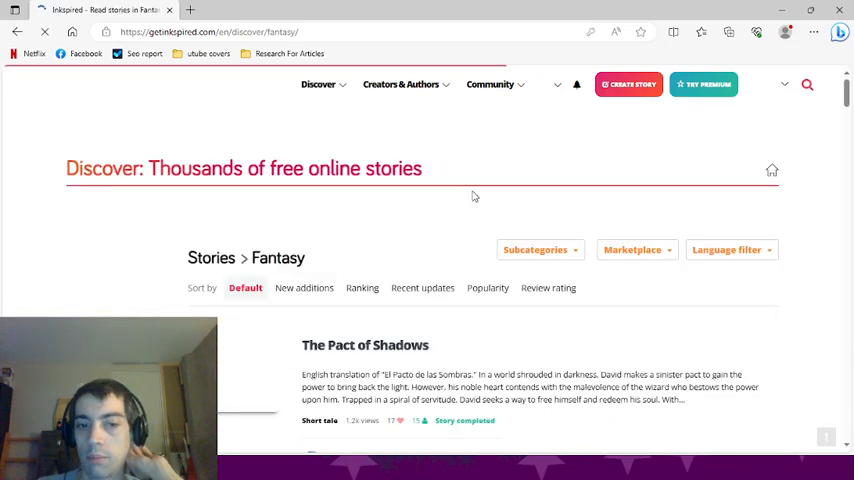
scroll("down", 3)
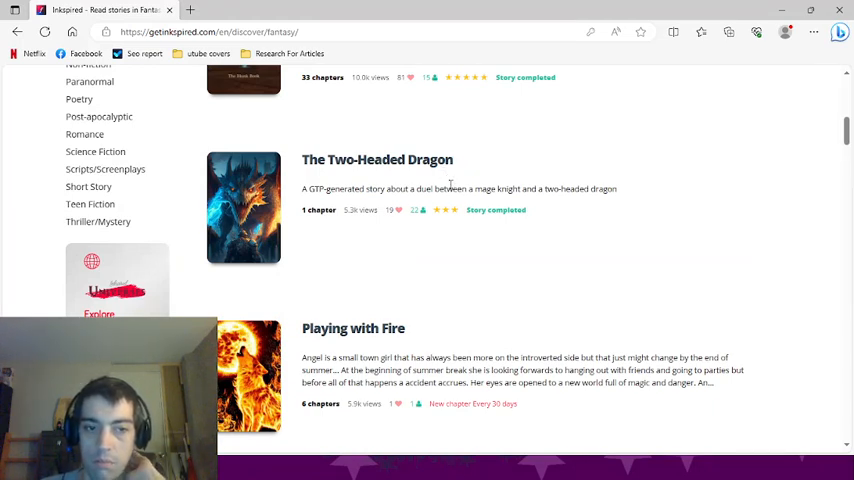
scroll("down", 3)
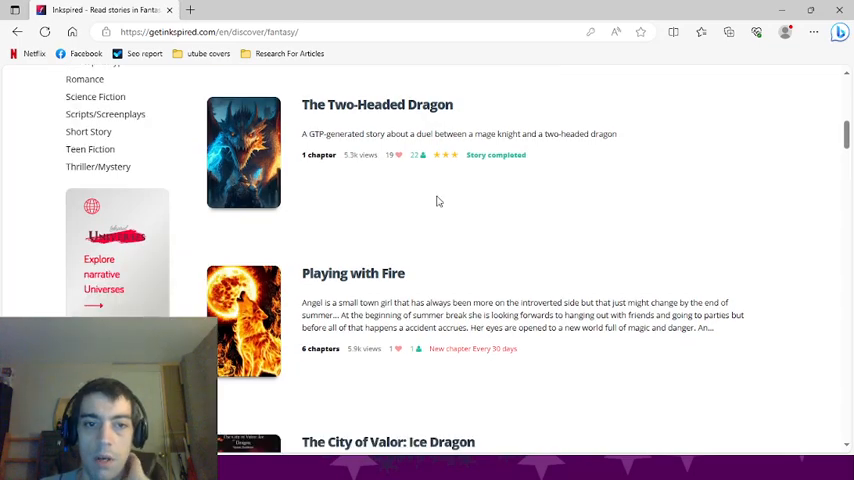
scroll("down", 3)
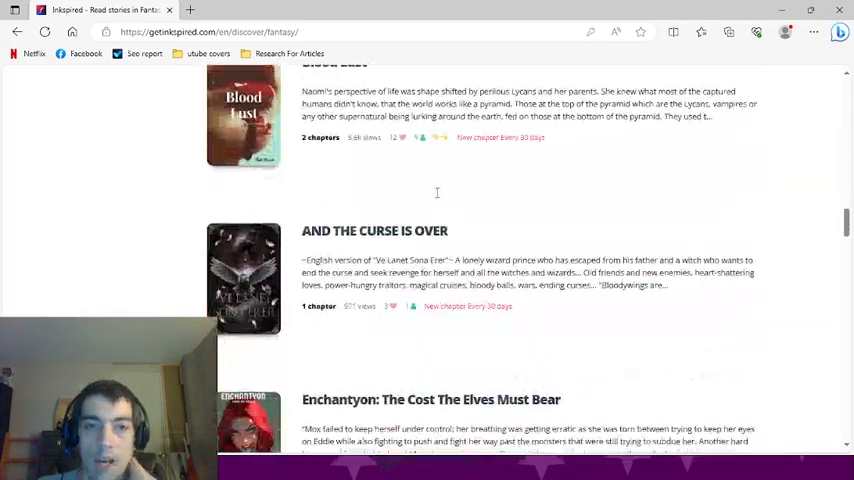
scroll("down", 3)
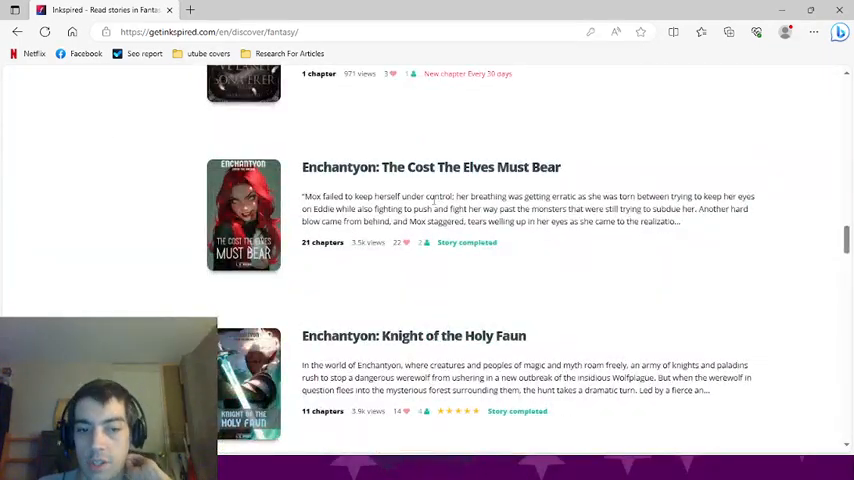
scroll("down", 3)
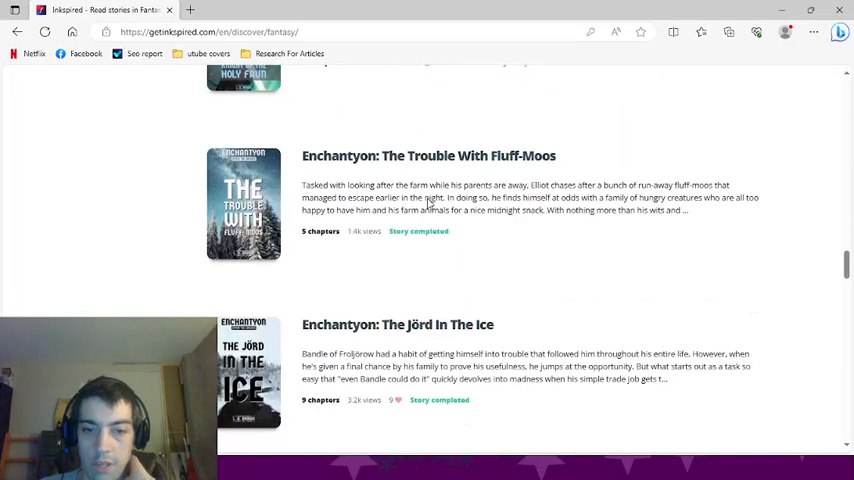
scroll("down", 3)
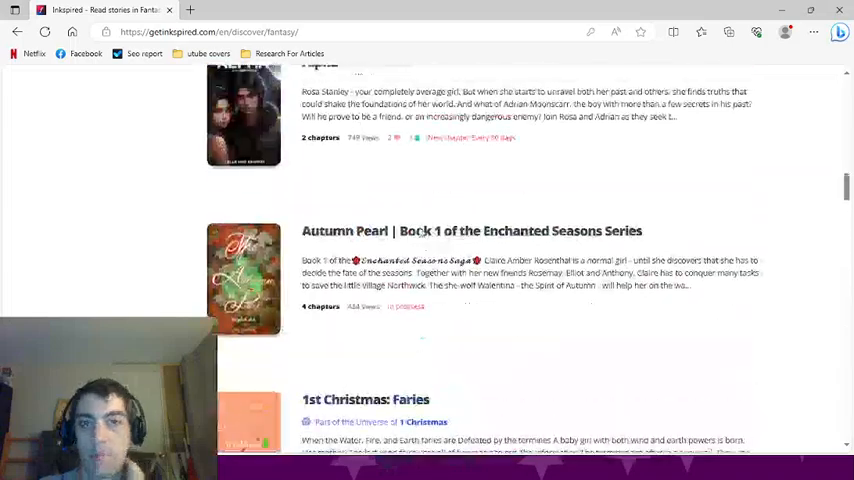
scroll("up", 3)
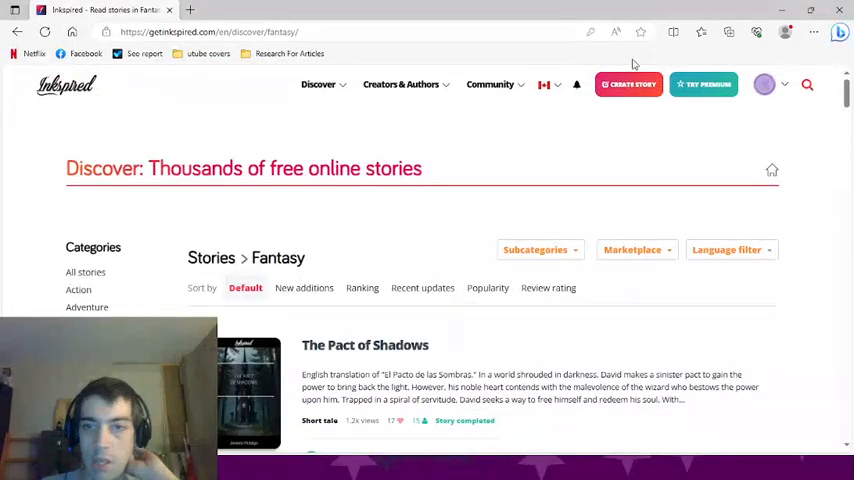
left_click(490, 84)
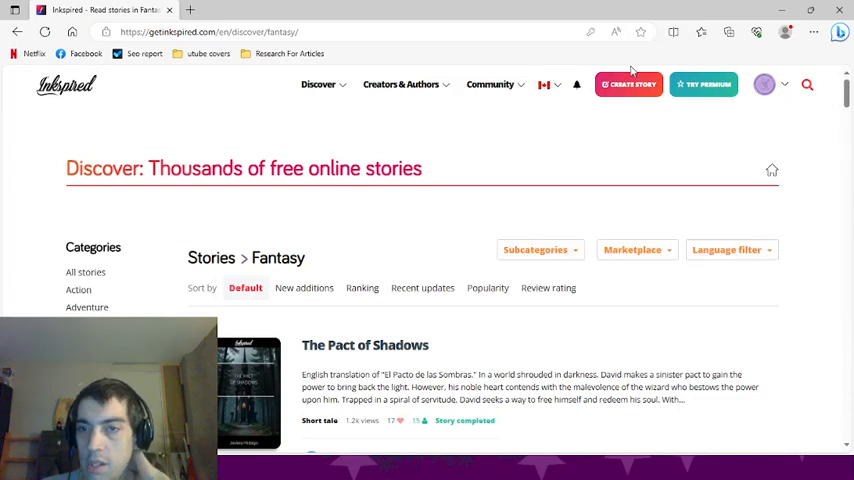
Create a story titled 'Carn Roze Novels' with category Non-fiction
left_click(628, 84)
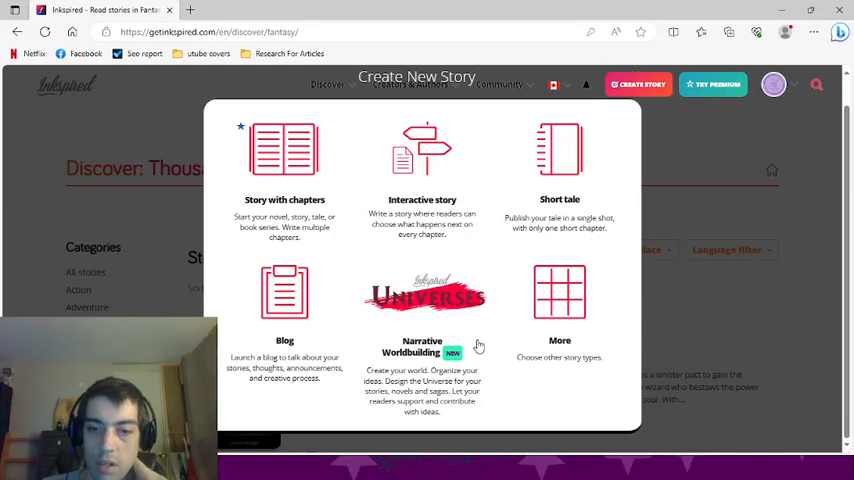
mouse_move(305, 164)
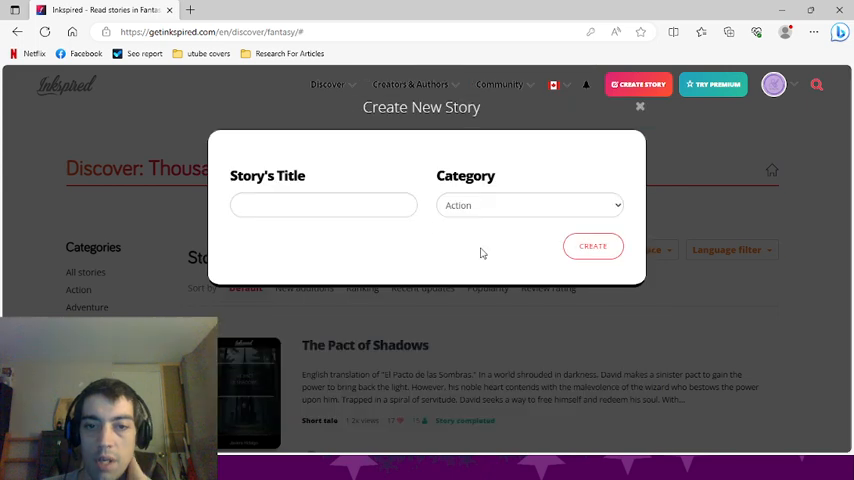
type("Carn Roze Novels")
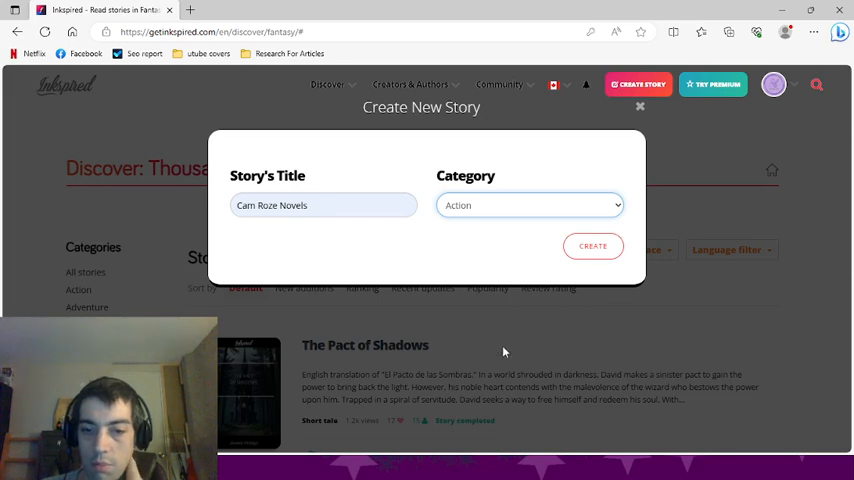
left_click(529, 205)
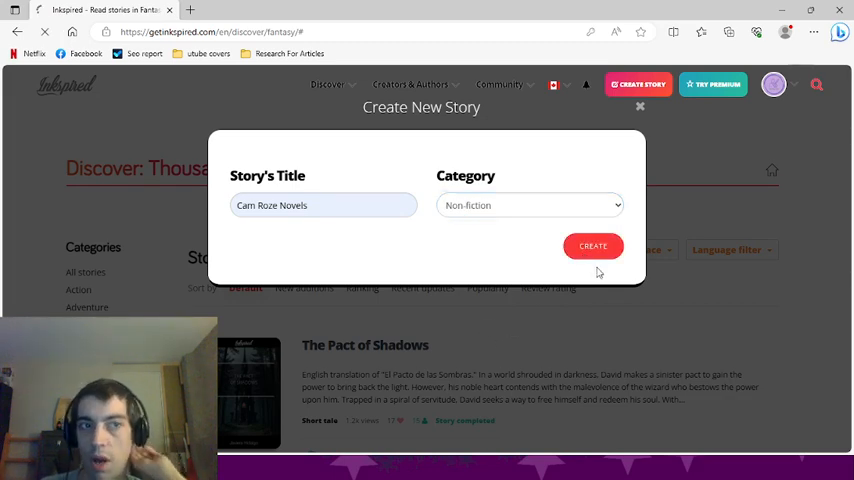
left_click(593, 246)
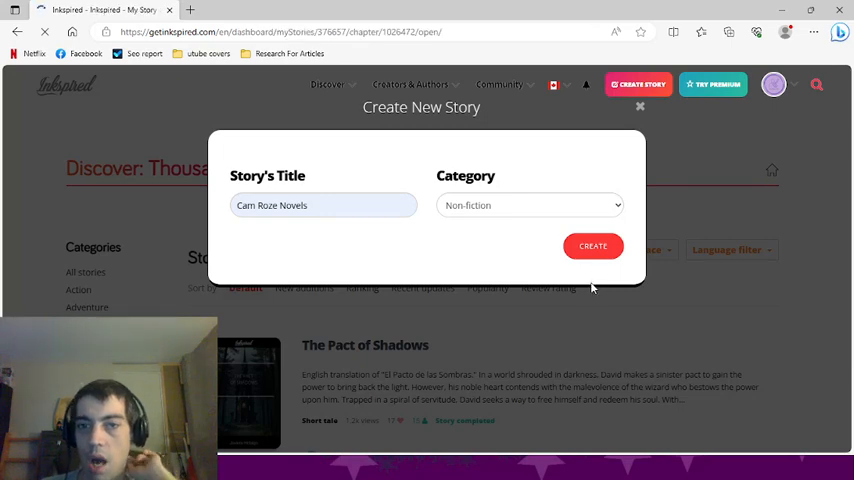
left_click(593, 246)
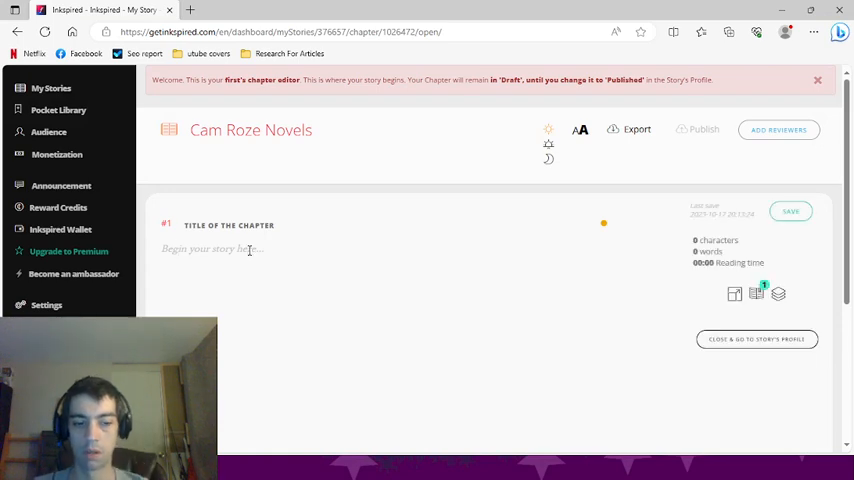
type("www.c")
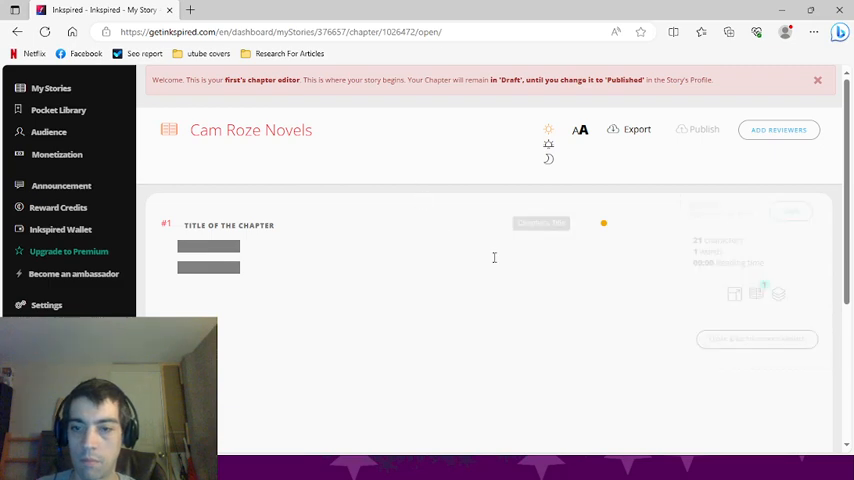
scroll("down", 3)
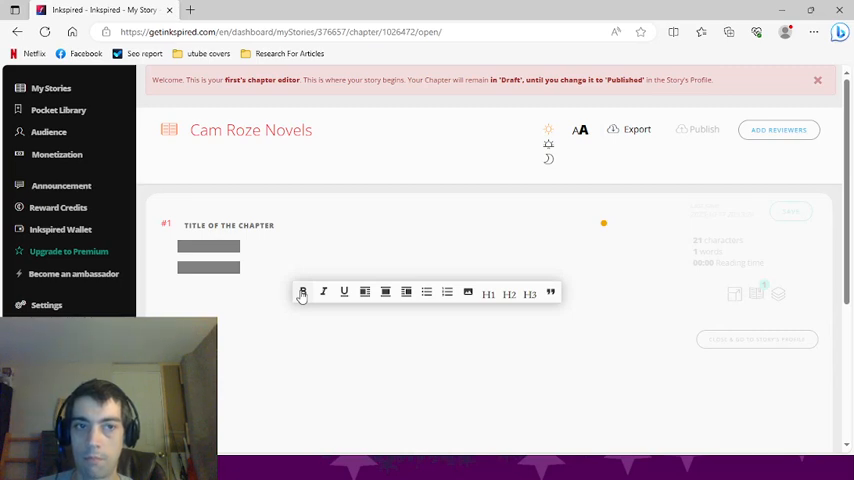
left_click(303, 291)
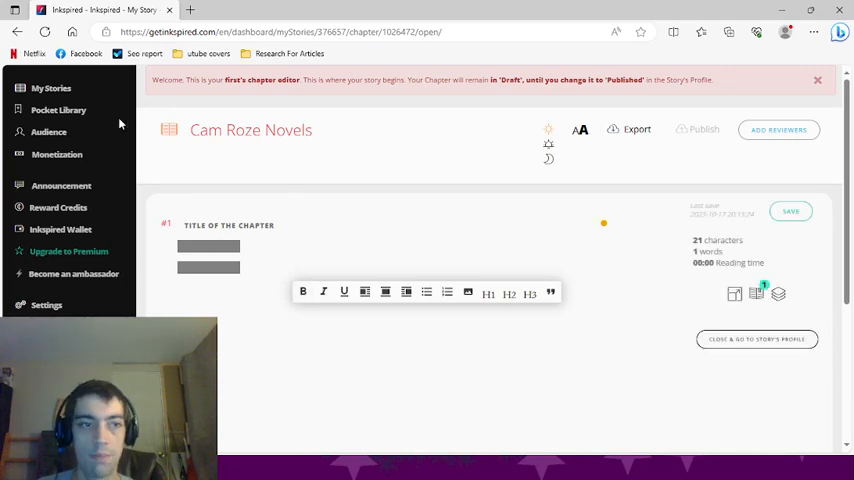
Go to My Stories and dismiss the deletion form's 'select at least one option' alert
left_click(51, 88)
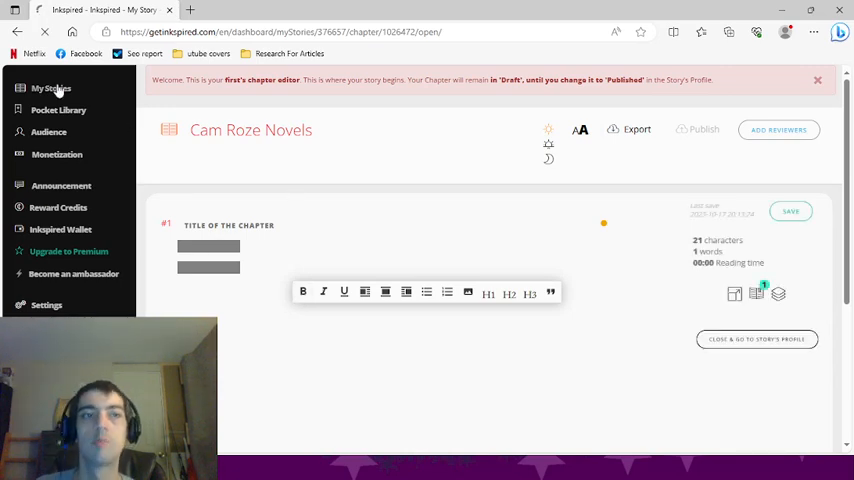
left_click(51, 89)
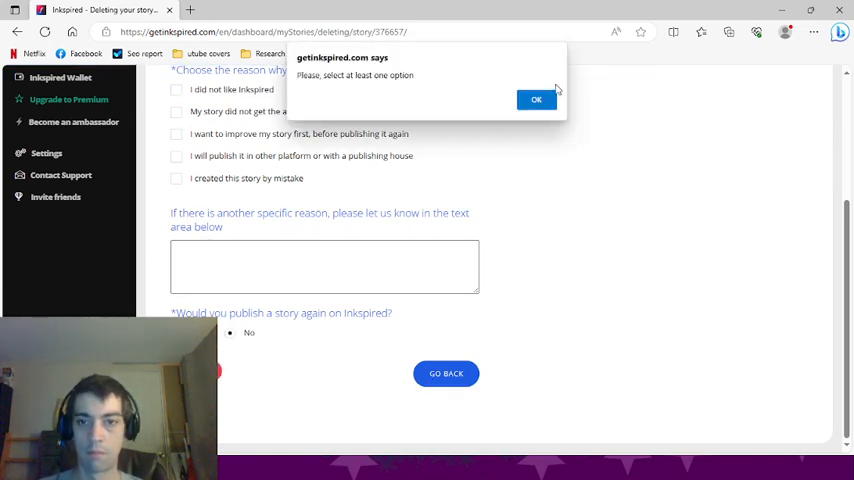
left_click(536, 99)
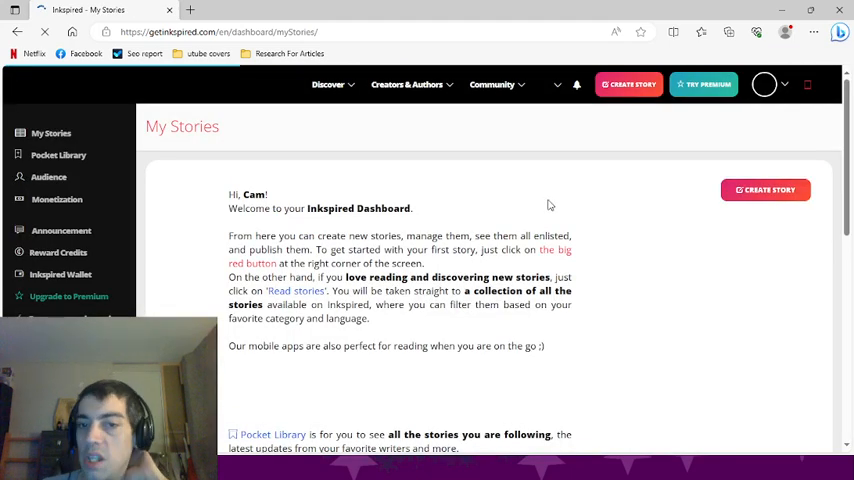
left_click(491, 84)
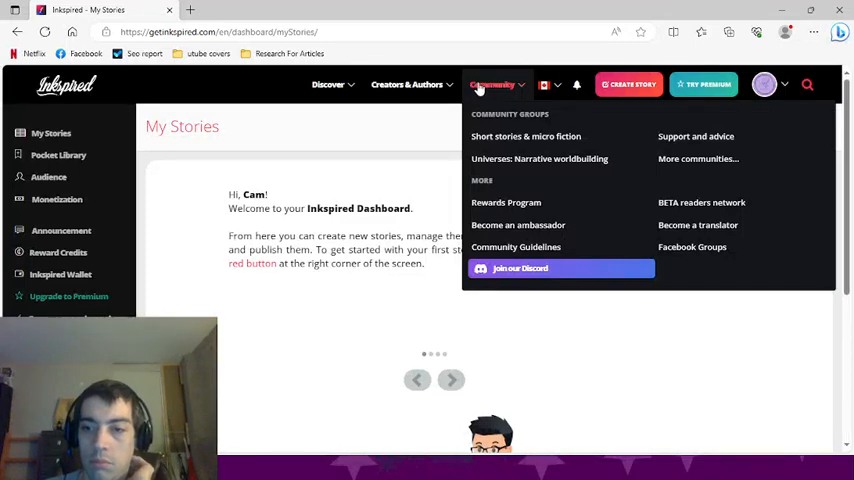
left_click(407, 84)
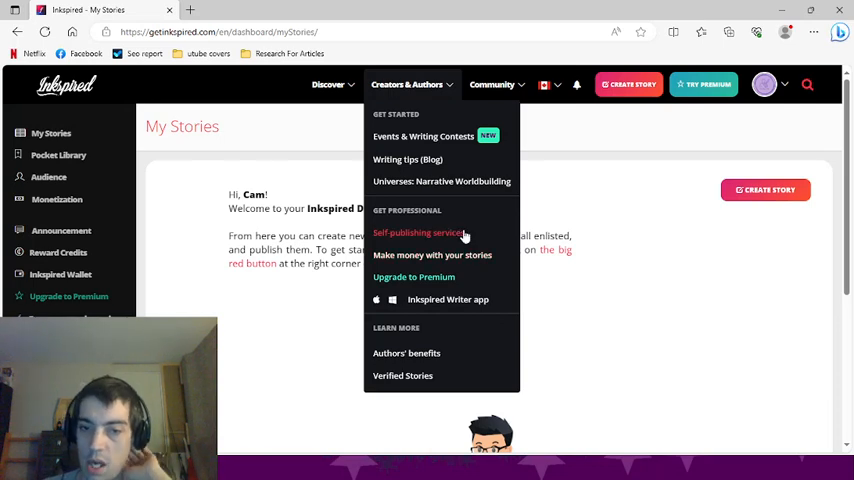
mouse_move(487, 305)
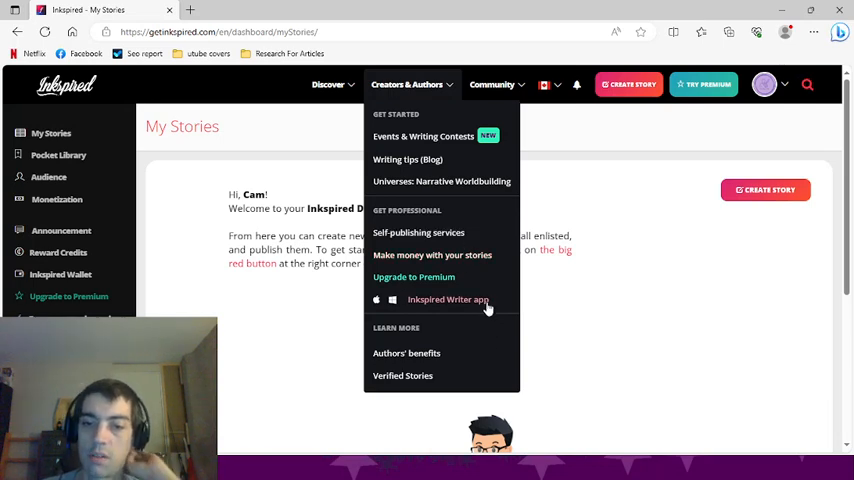